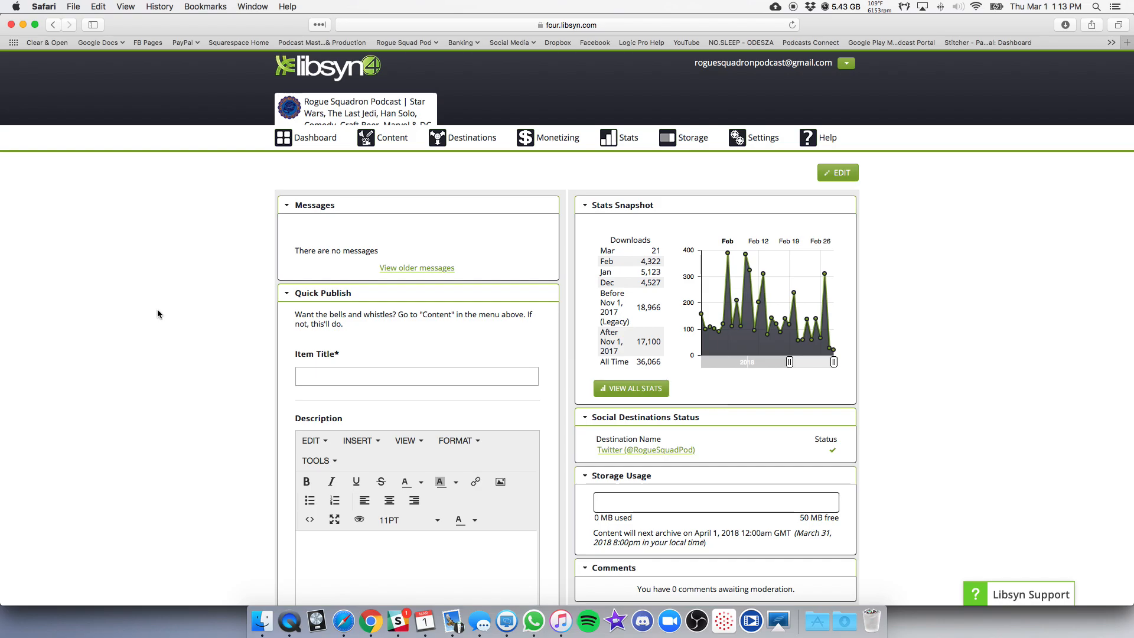
mouse_move(145, 246)
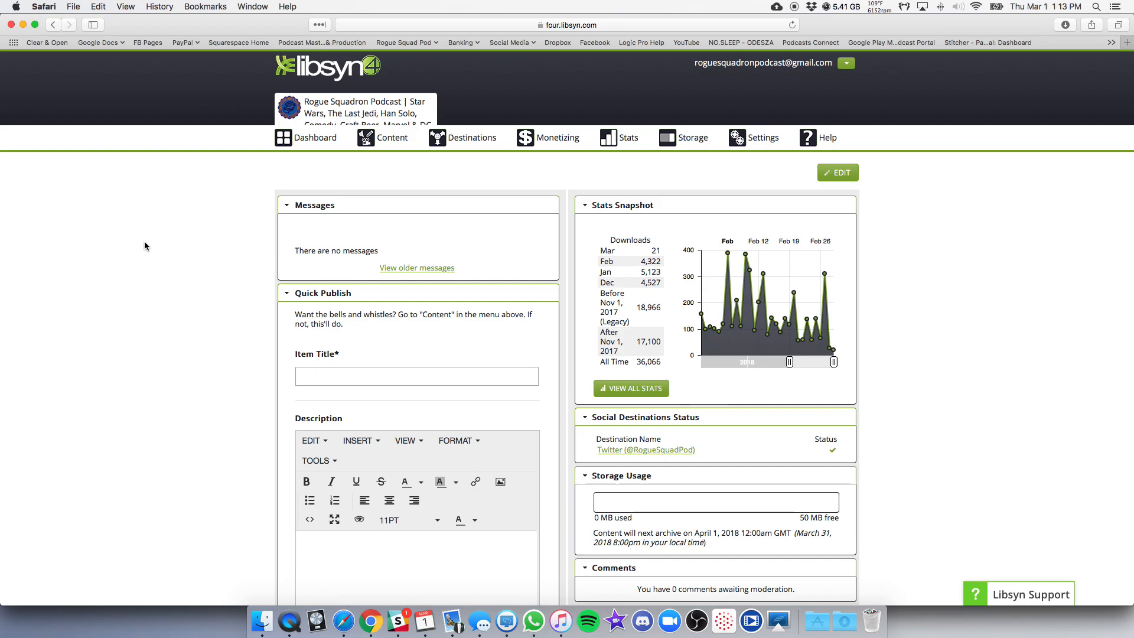
mouse_move(230, 189)
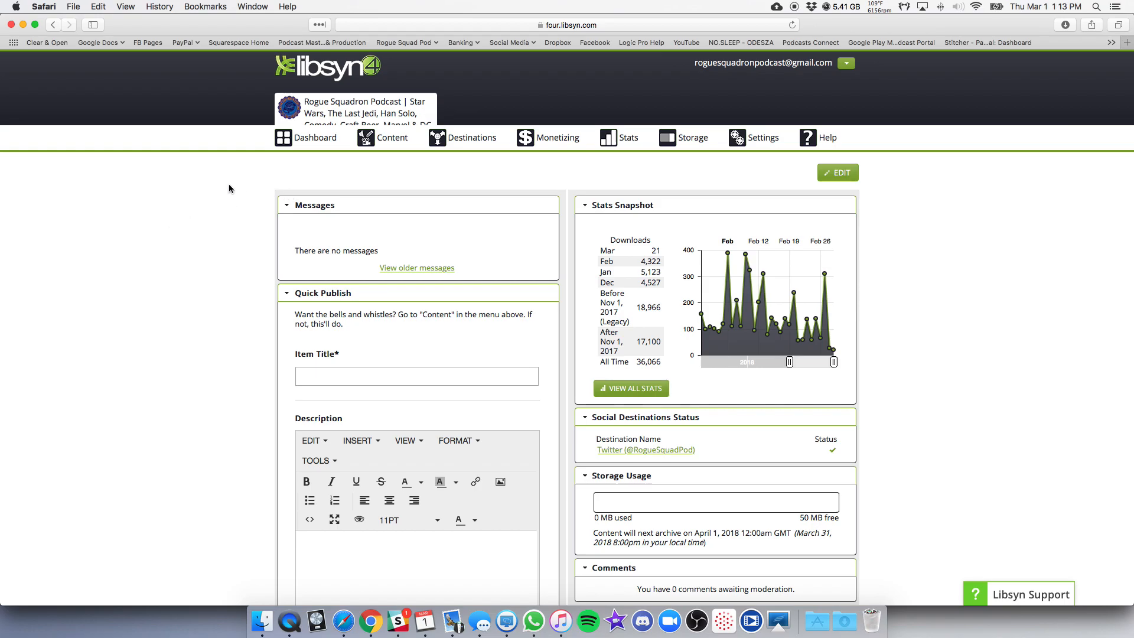
mouse_move(219, 189)
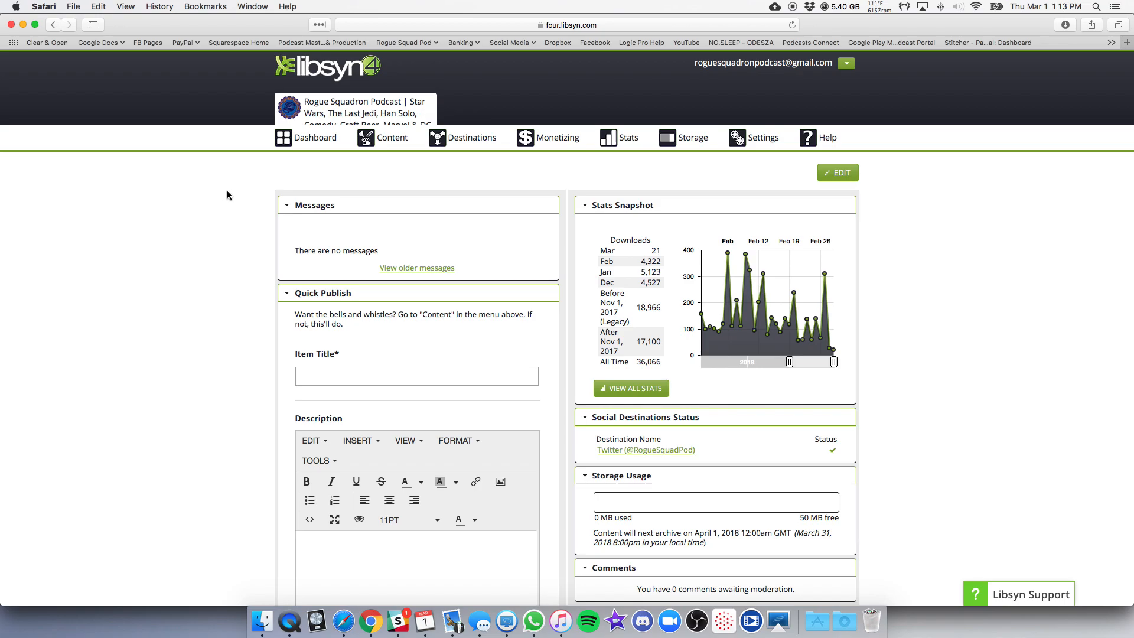
mouse_move(314, 182)
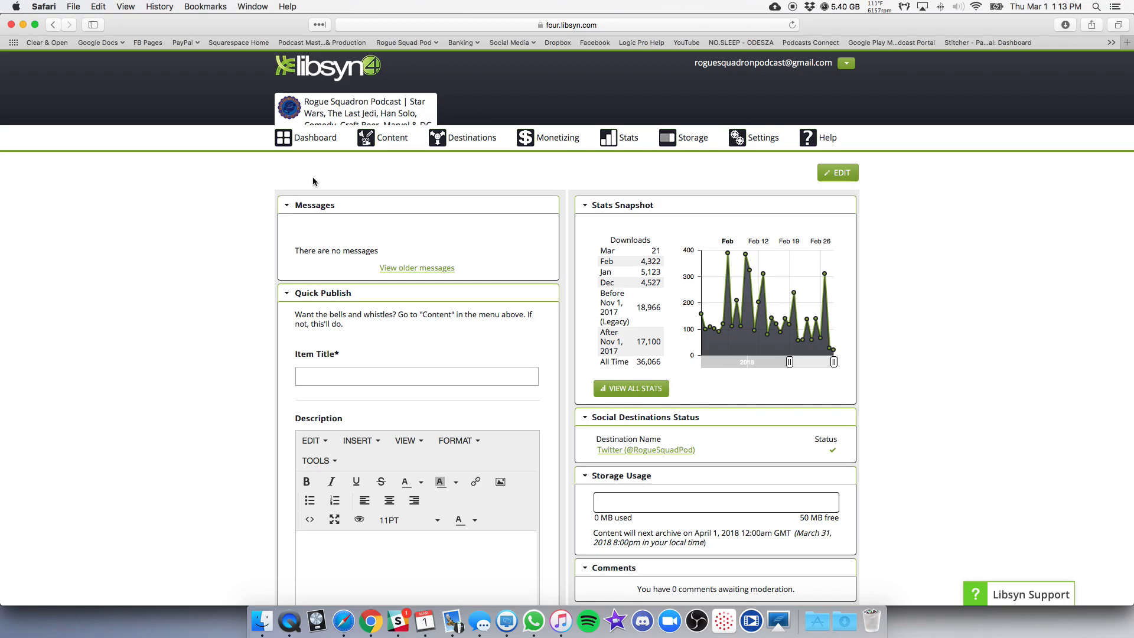
mouse_move(416, 168)
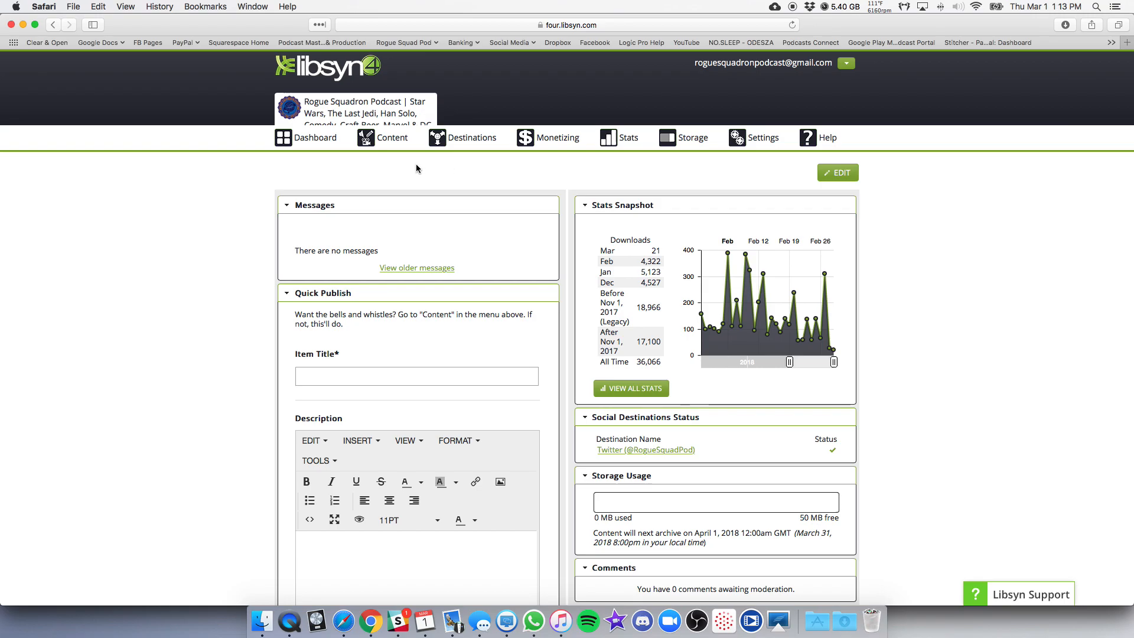
- Open episode 135 from Previously Published content and scroll down its Details tab
left_click(392, 137)
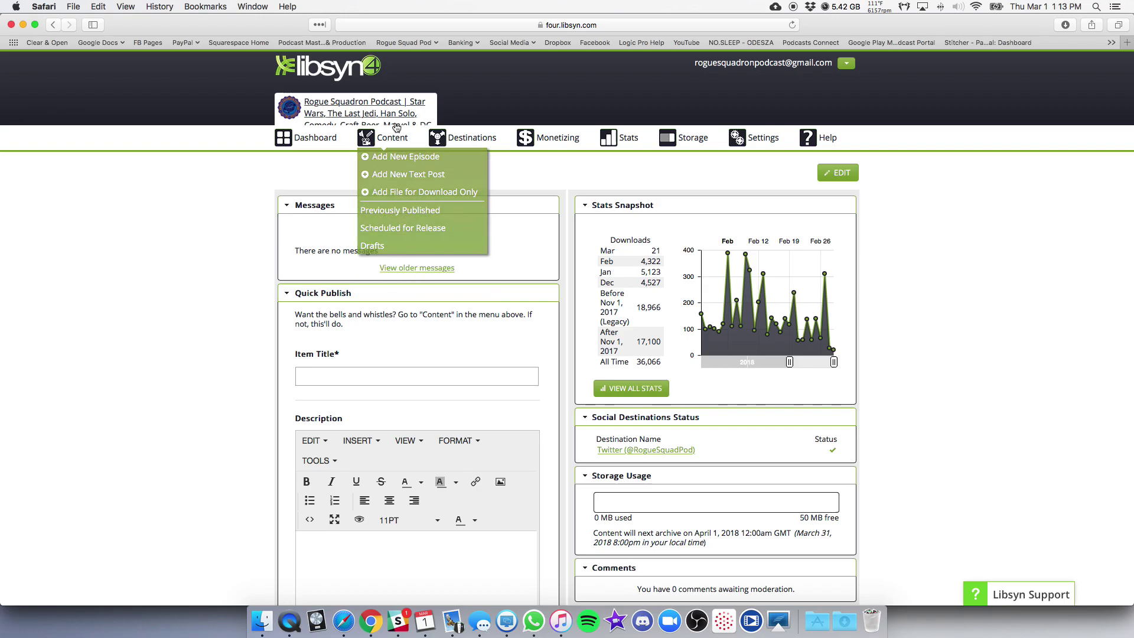
left_click(400, 210)
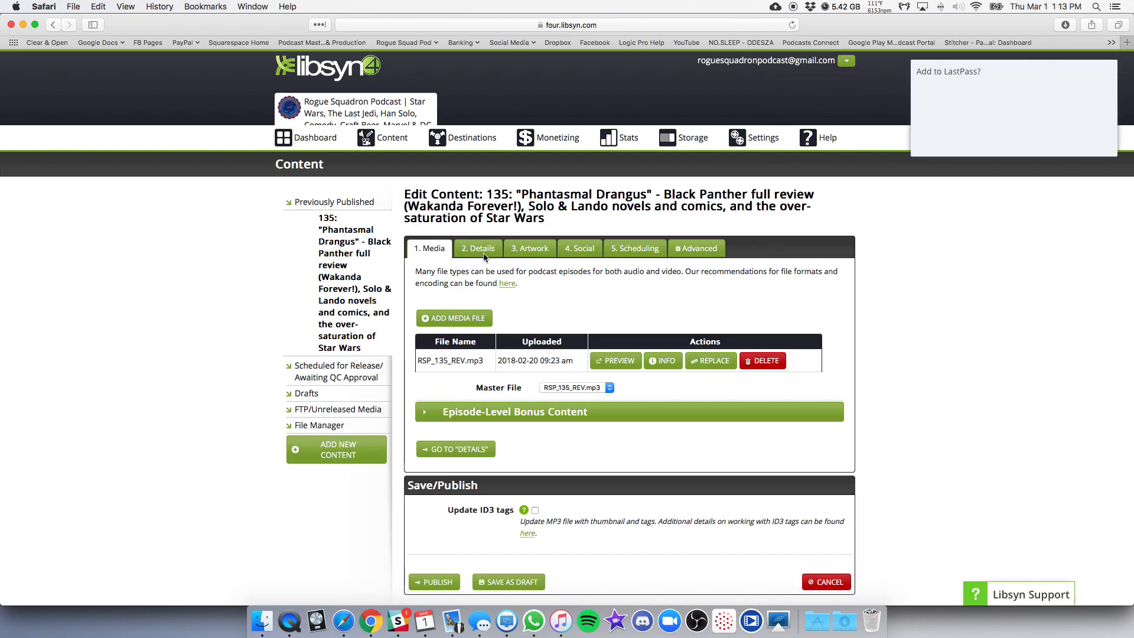
left_click(477, 248)
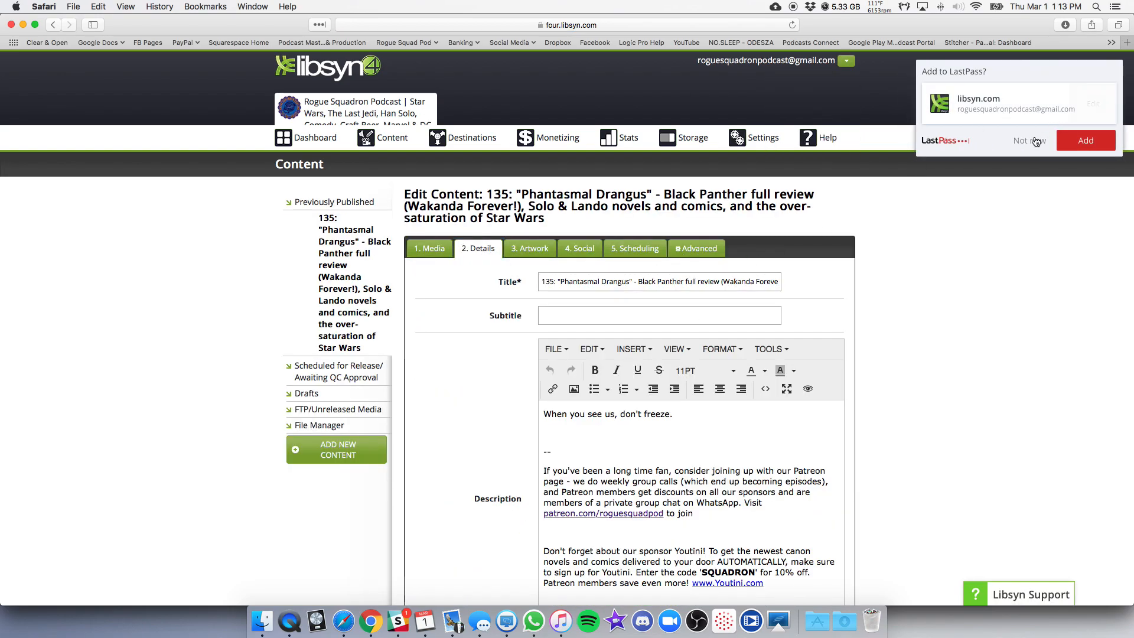
scroll("down", 3)
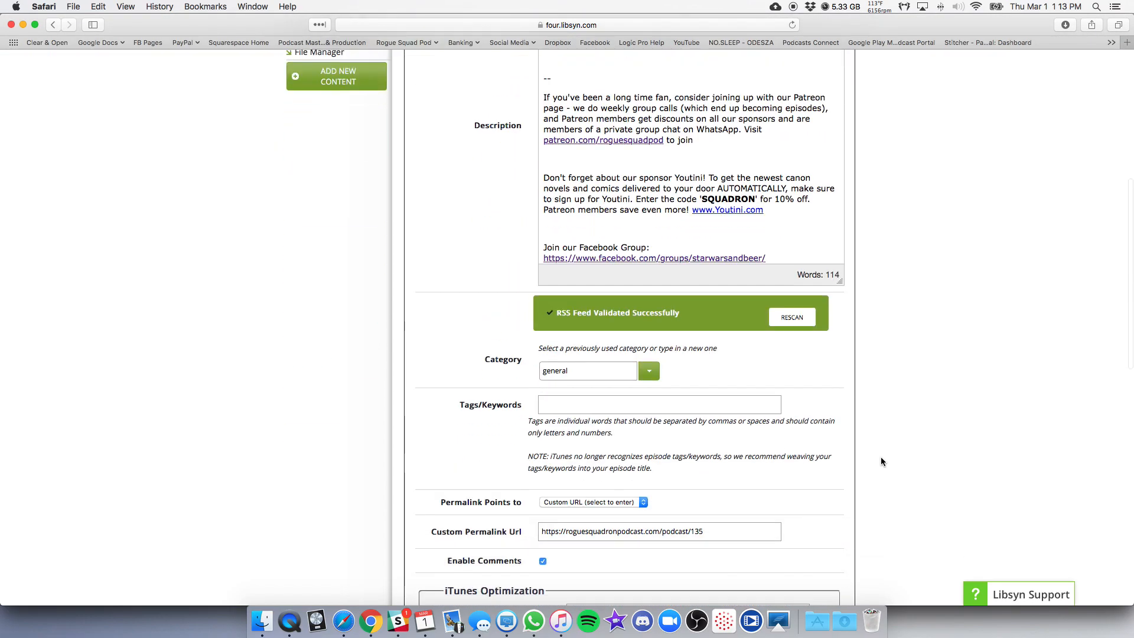
scroll("down", 3)
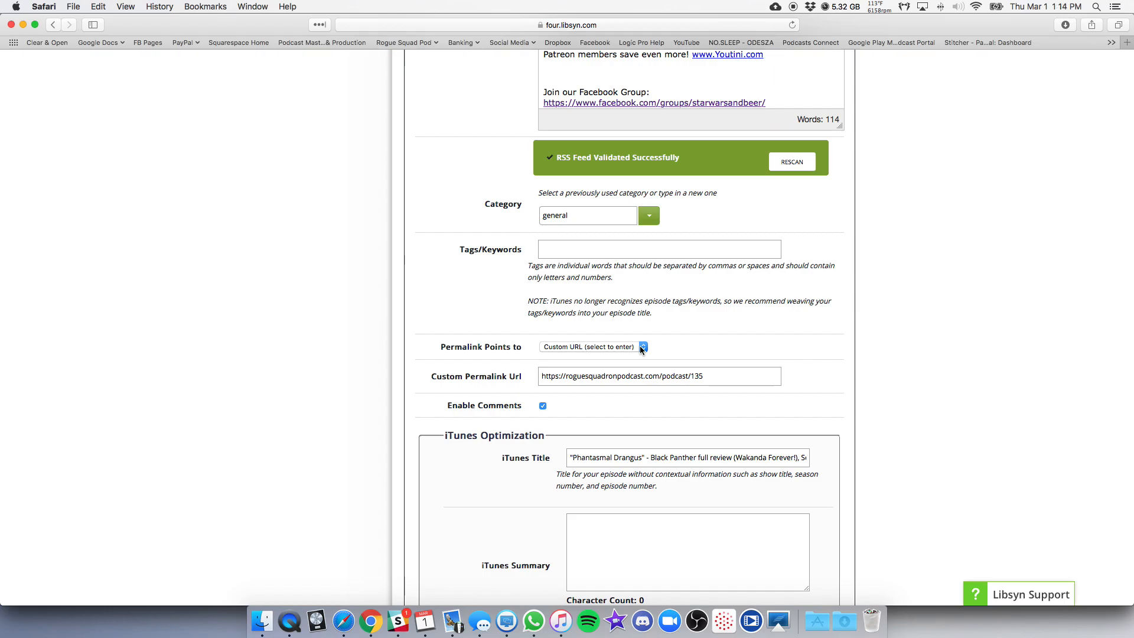
- Set the episode's Permalink Points option to 'Custom URL (select to enter)'
left_click(642, 347)
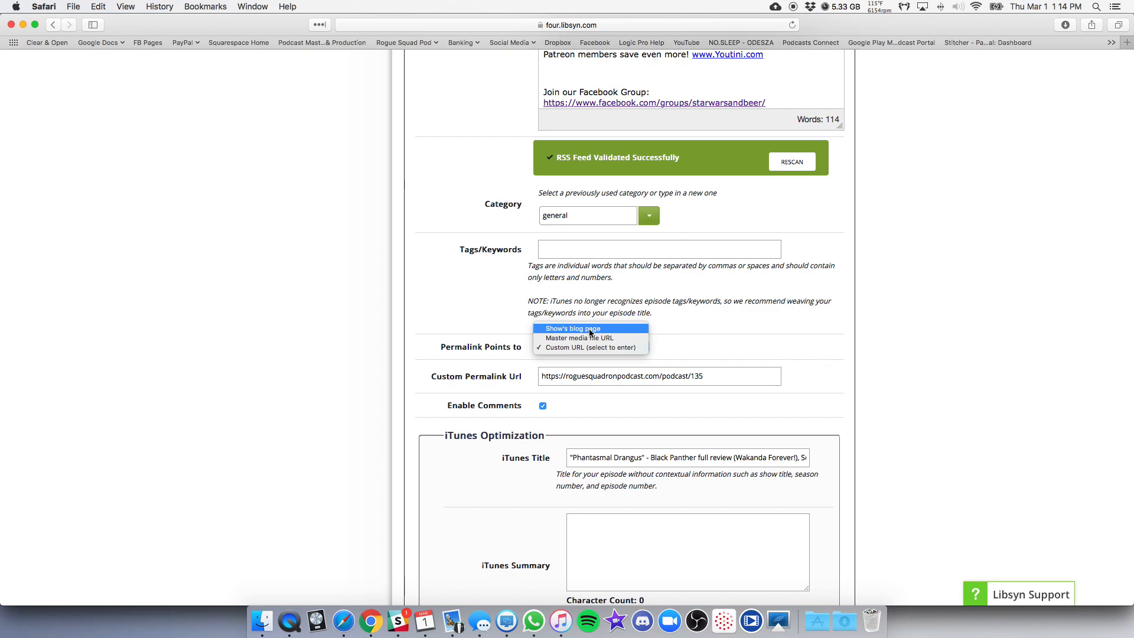
left_click(587, 347)
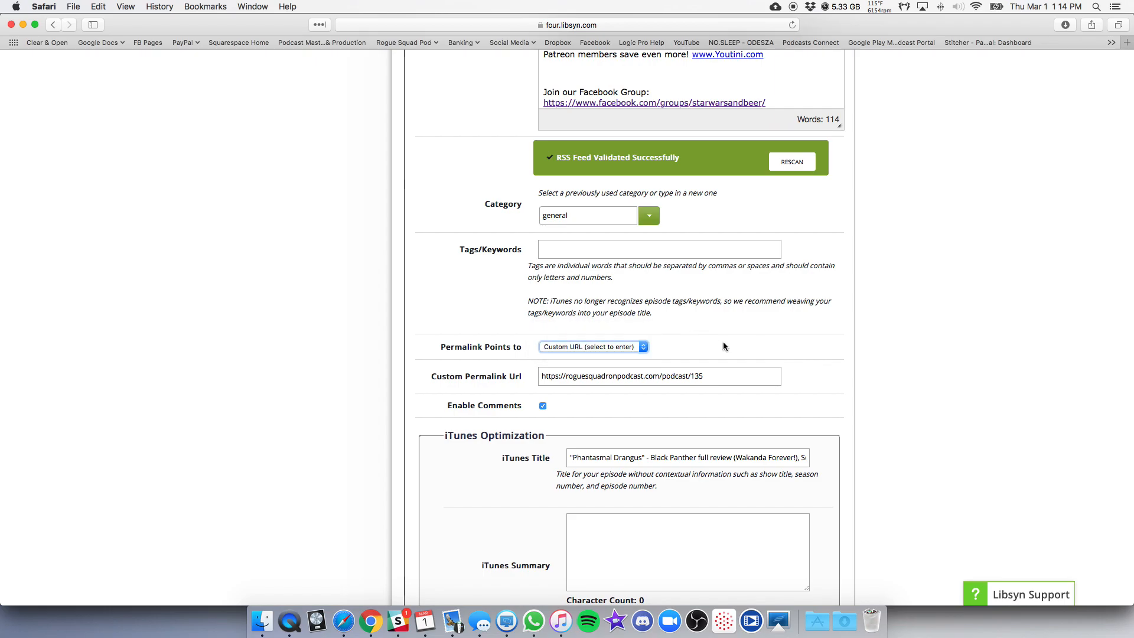
scroll("up", 3)
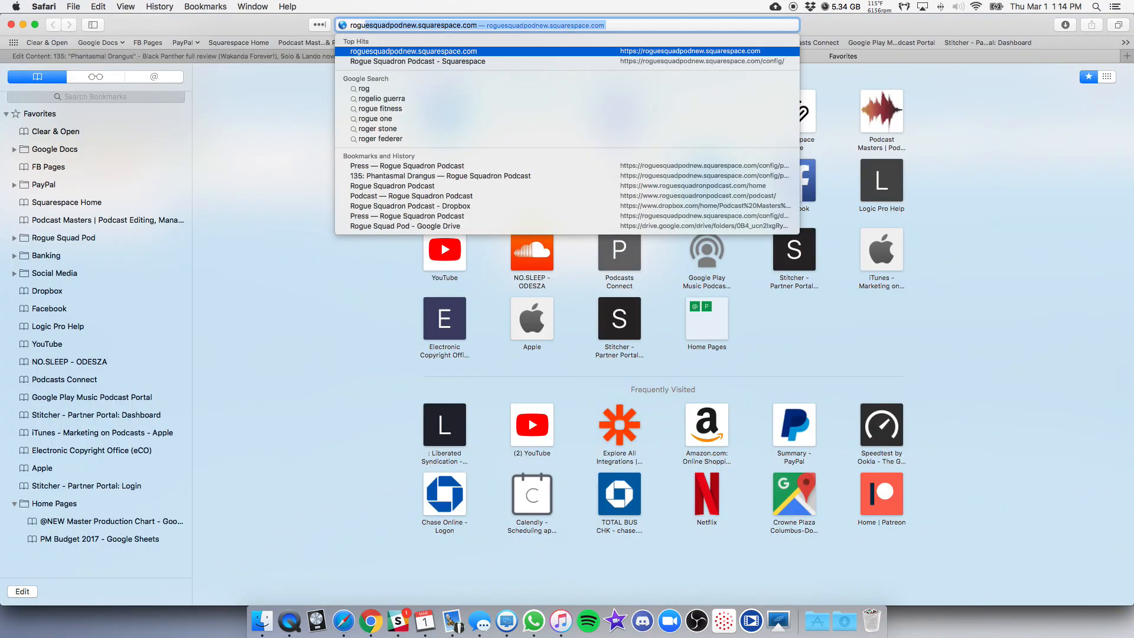
- Load roguesquadronpodcast.libsyn.com in the new tab and scroll through its episode list
type("roguesquadronpodcast.com")
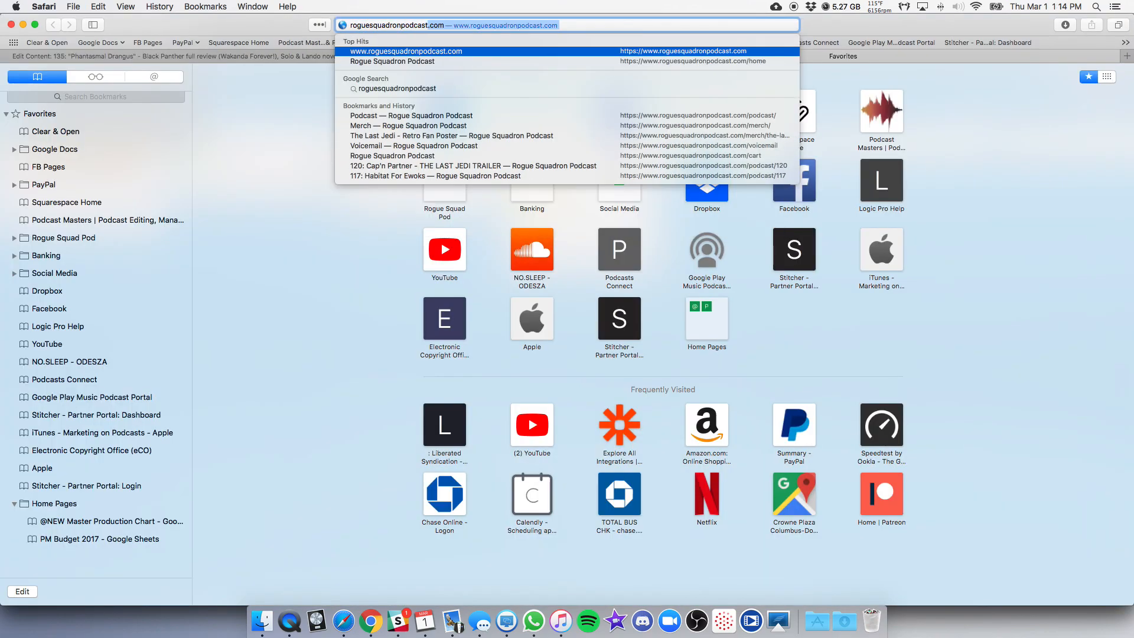
type("roguesquadronpodcast.libsyn.")
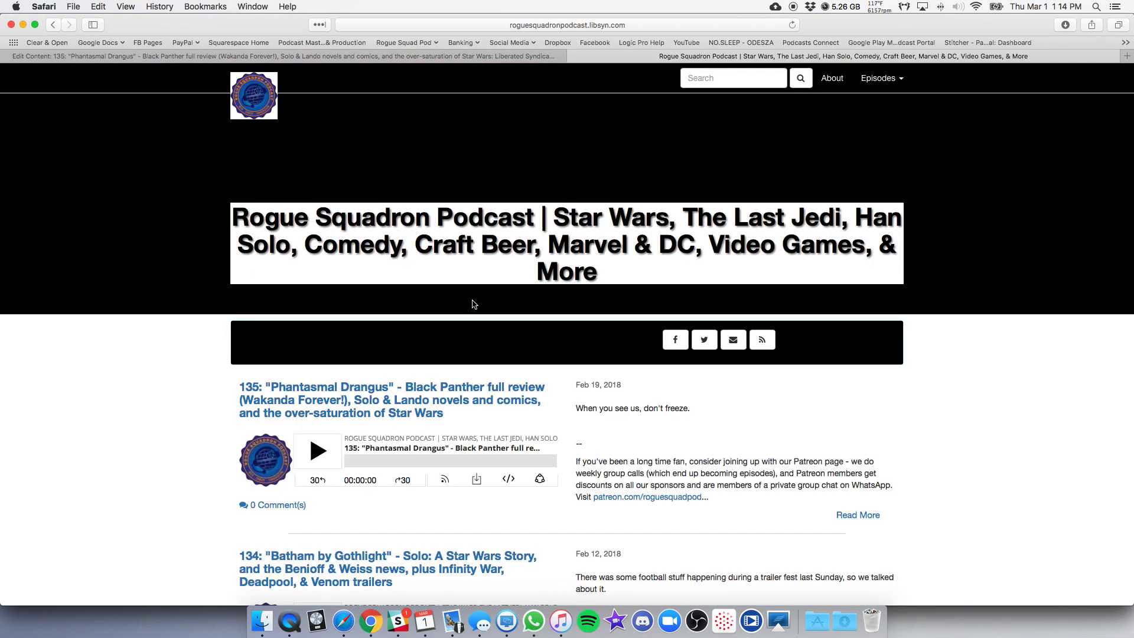
mouse_move(961, 381)
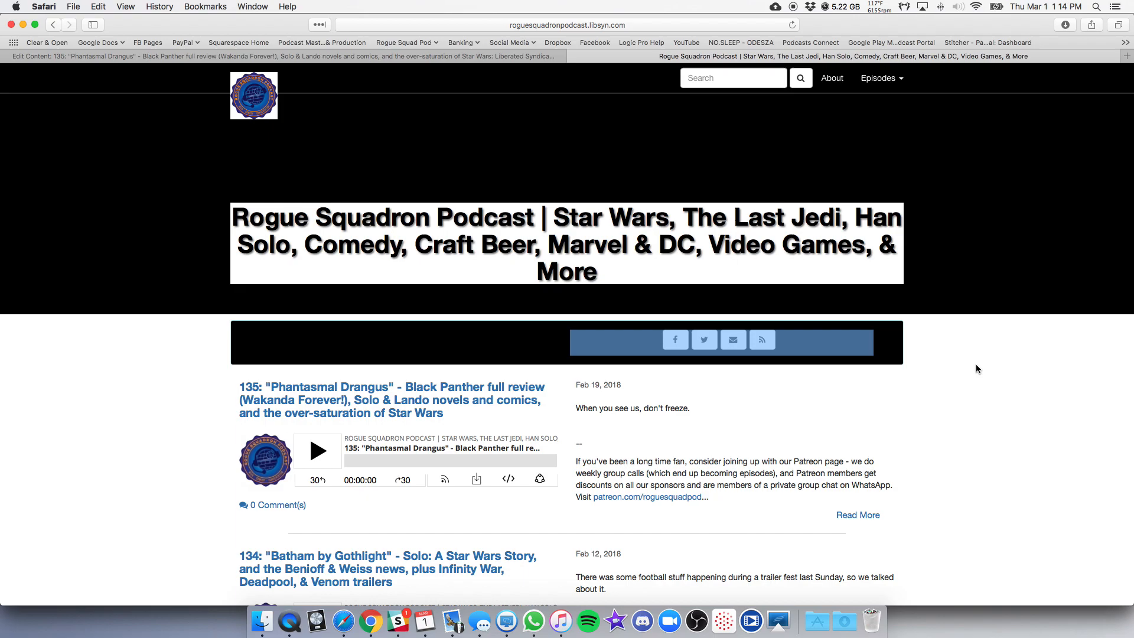
mouse_move(802, 371)
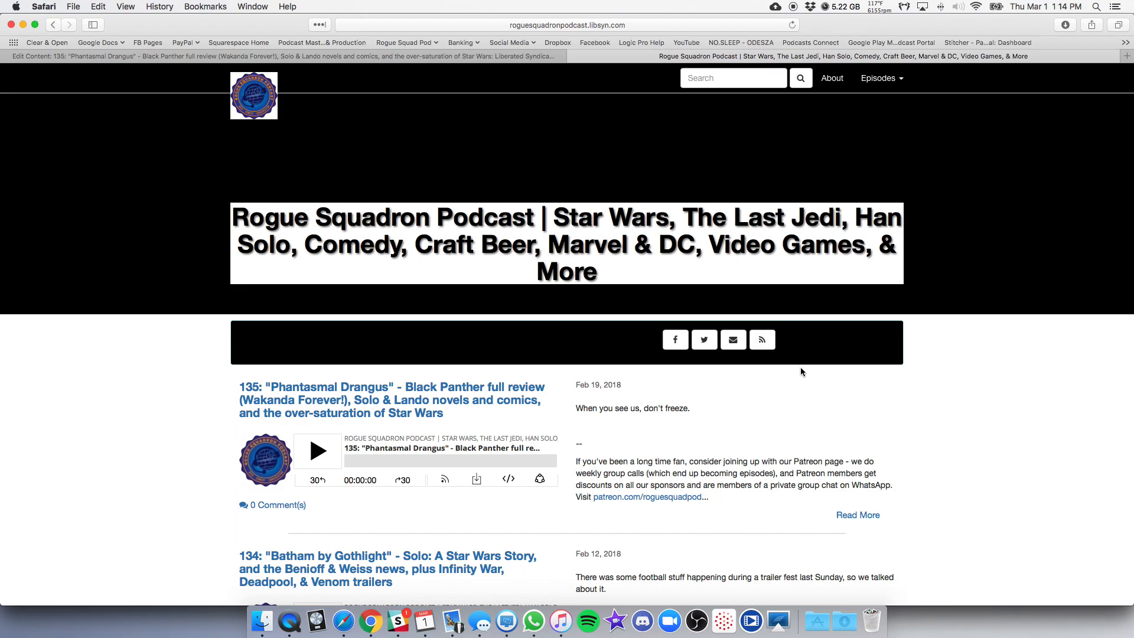
scroll("down", 3)
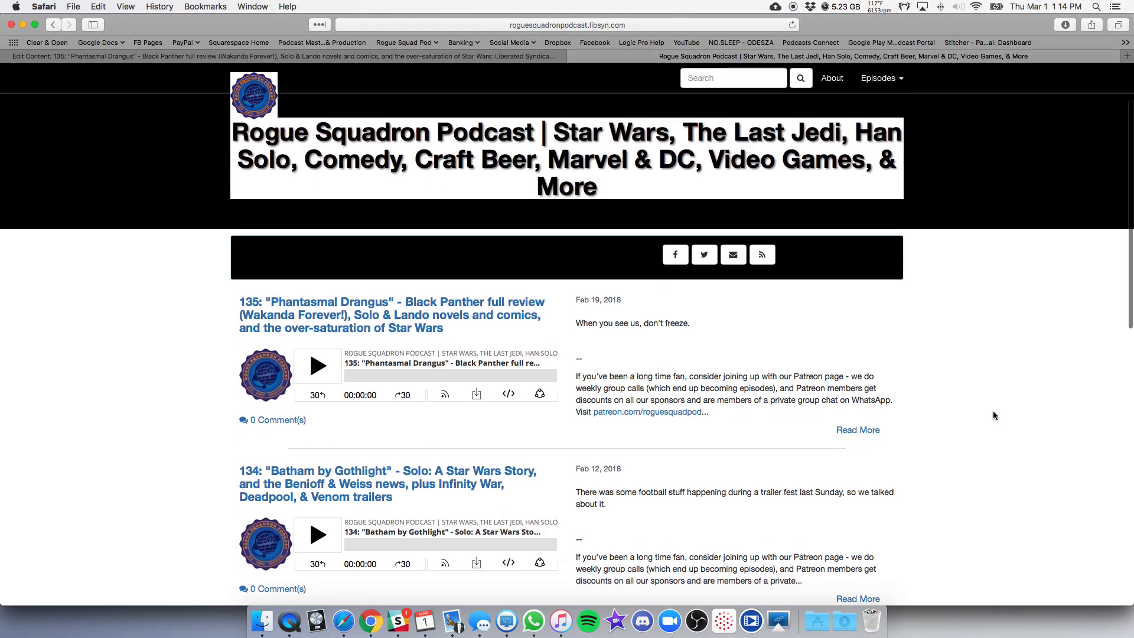
scroll("down", 3)
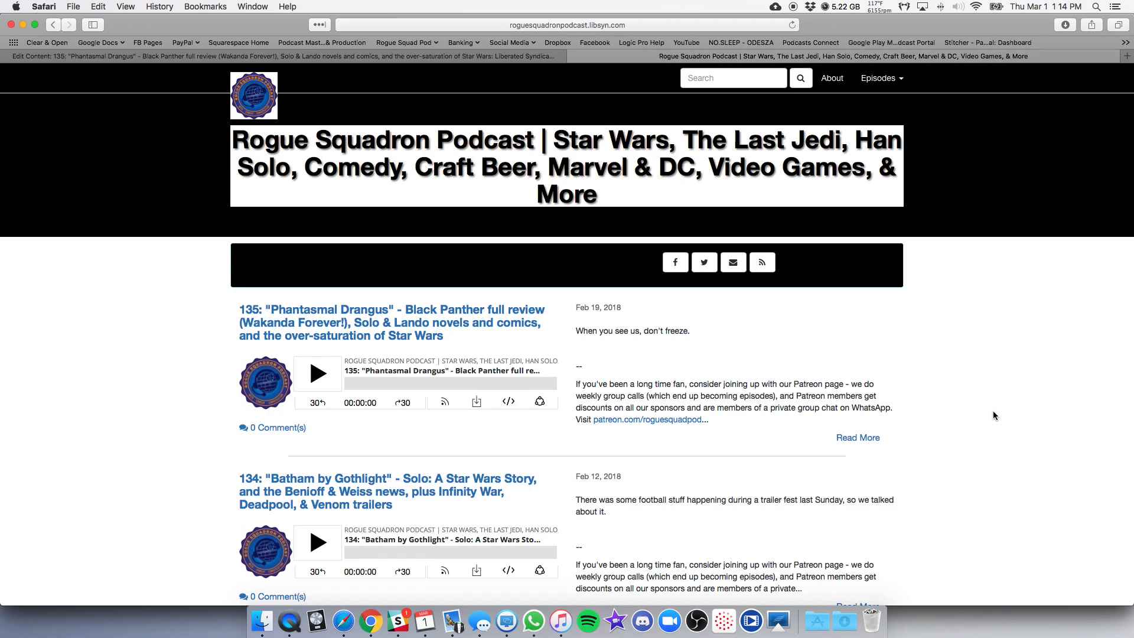
mouse_move(1003, 361)
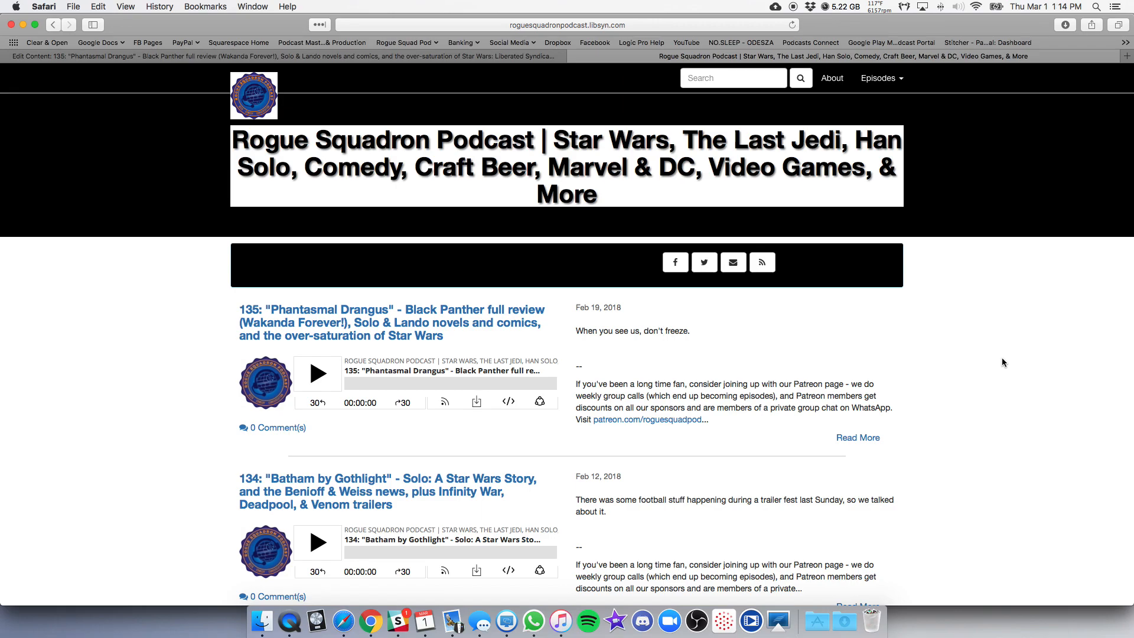
mouse_move(661, 65)
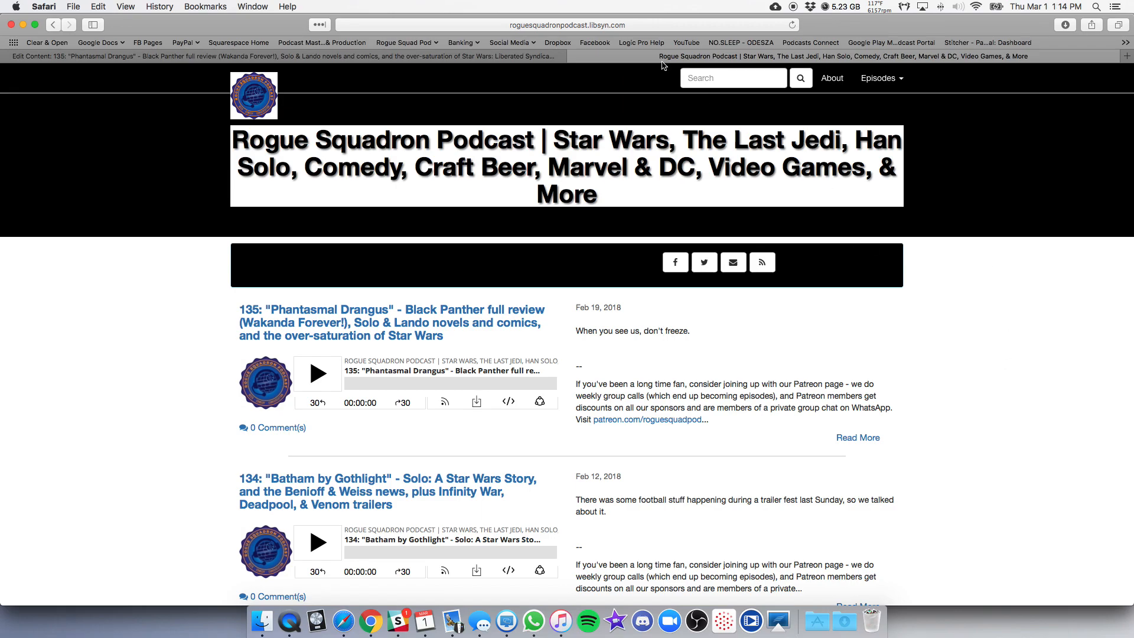
mouse_move(669, 172)
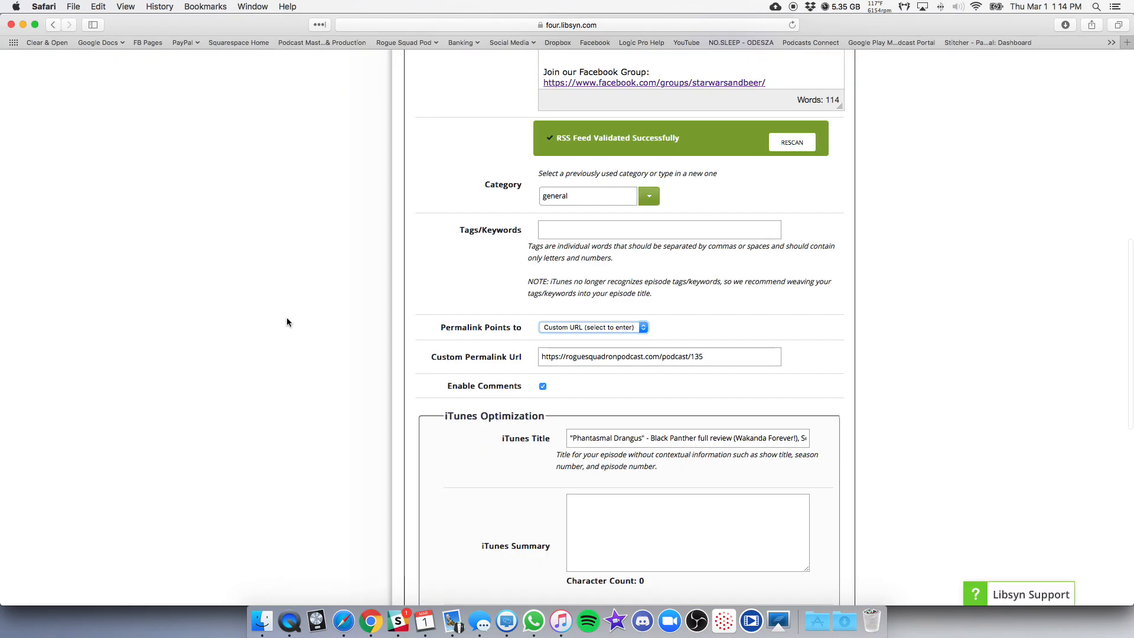
scroll("up", 3)
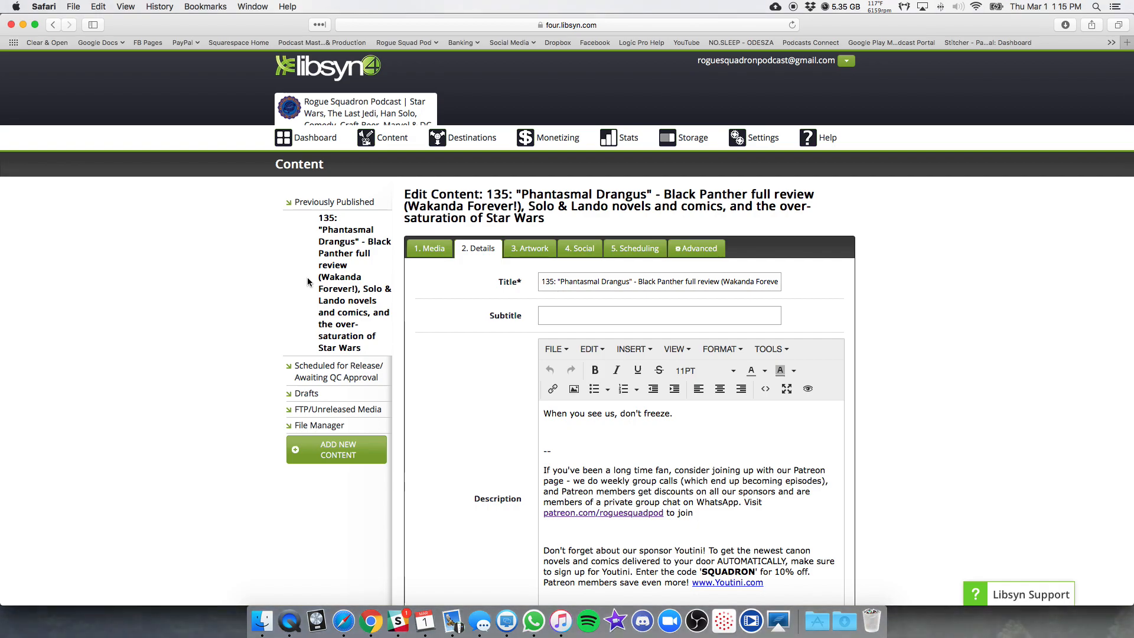
mouse_move(231, 306)
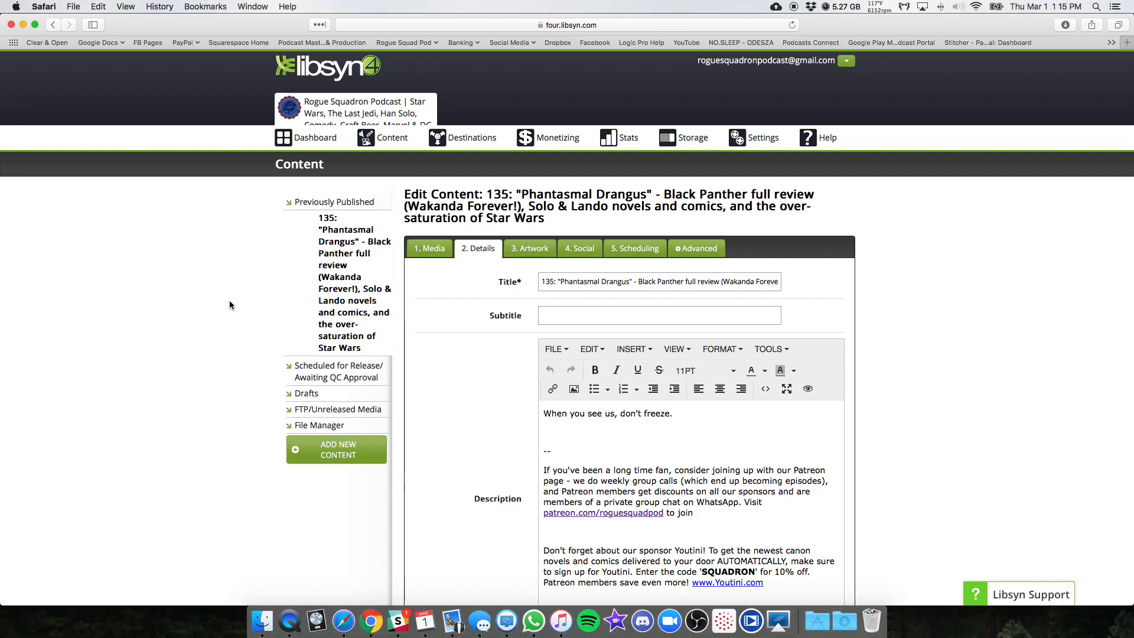
mouse_move(194, 326)
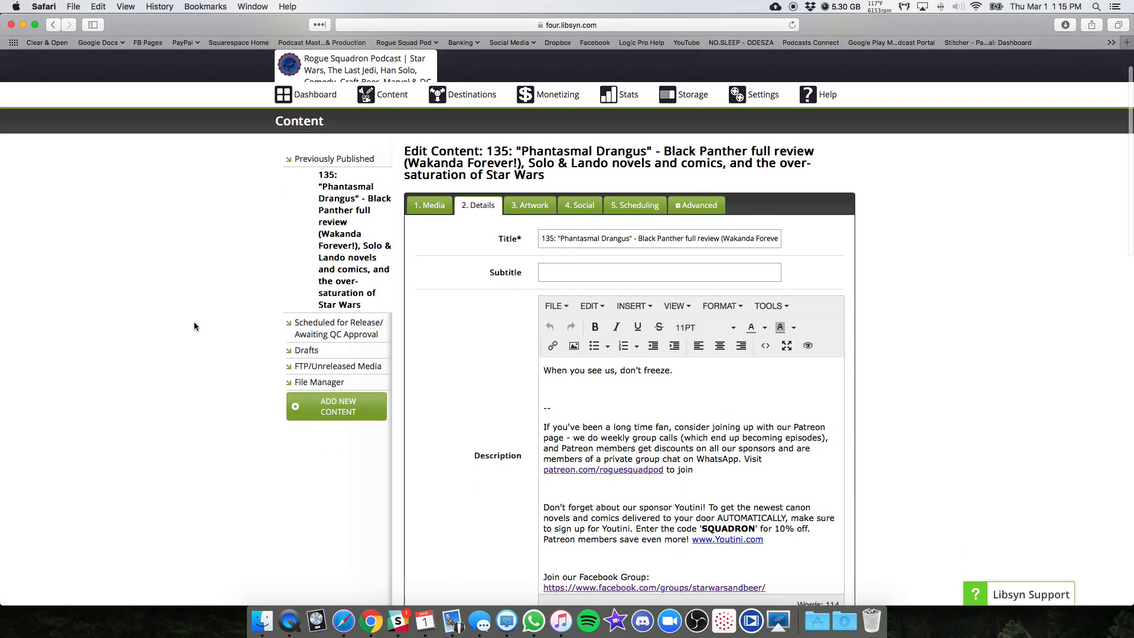
mouse_move(198, 286)
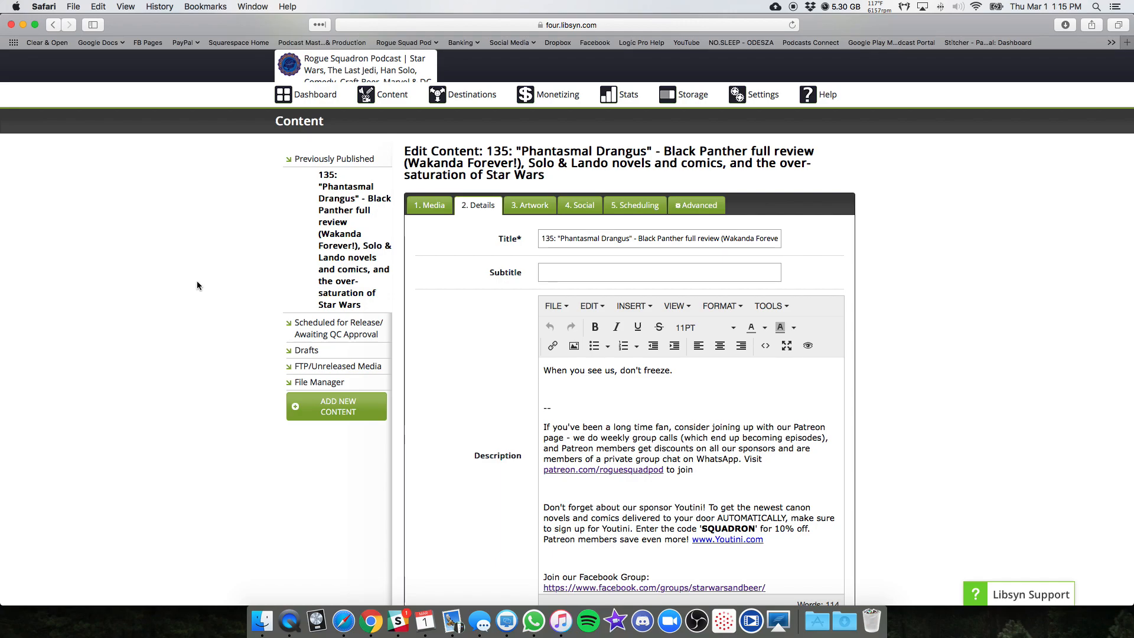
scroll("up", 3)
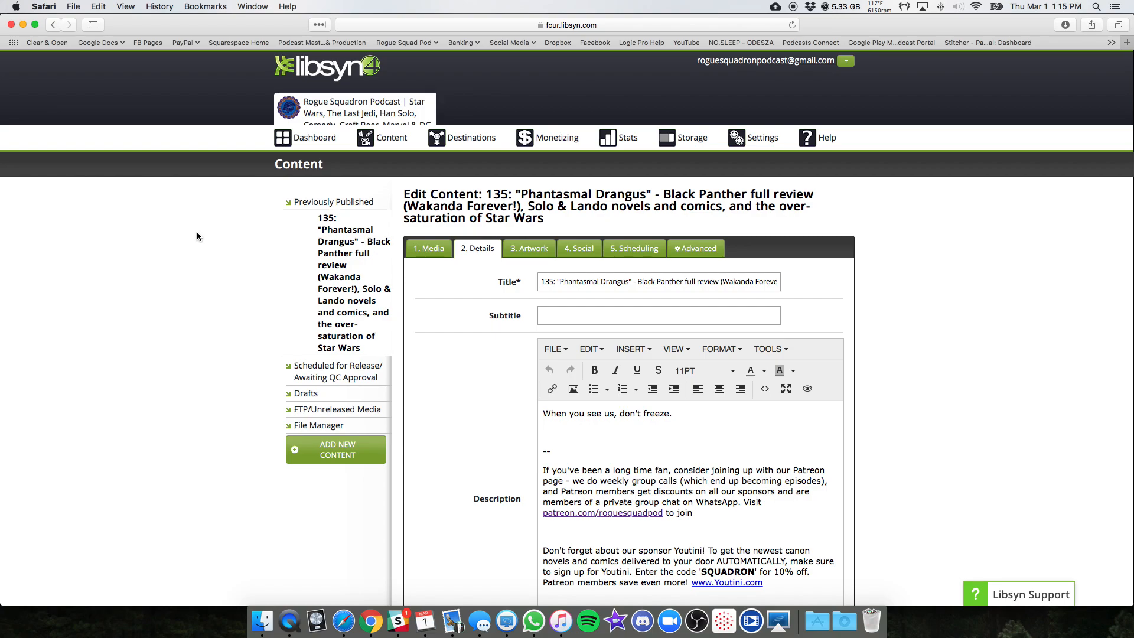
mouse_move(195, 237)
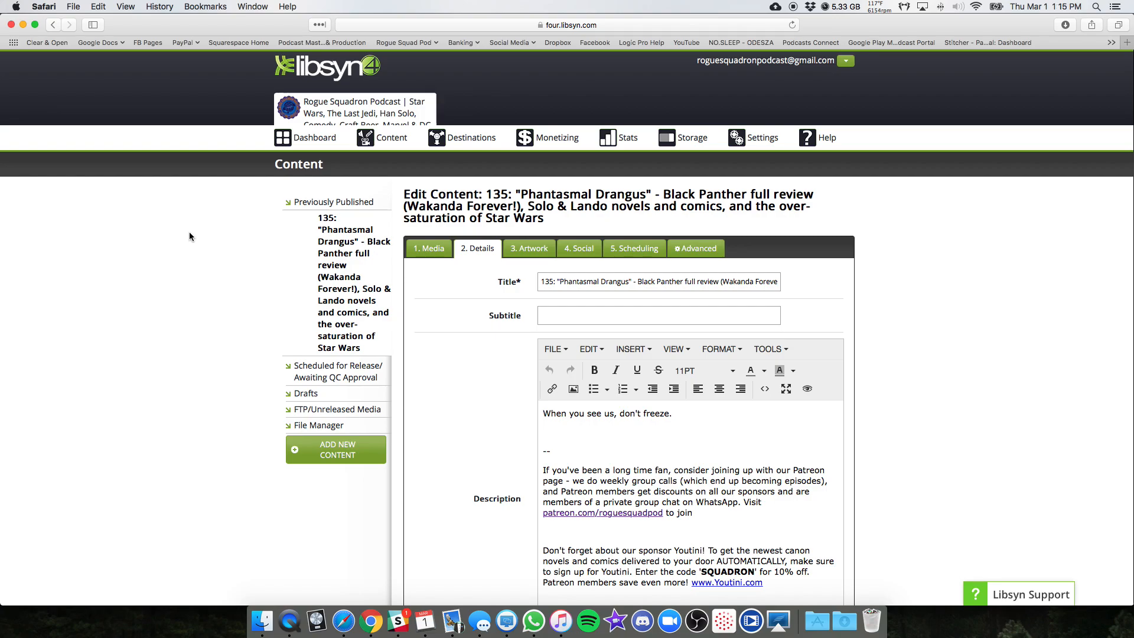
mouse_move(200, 226)
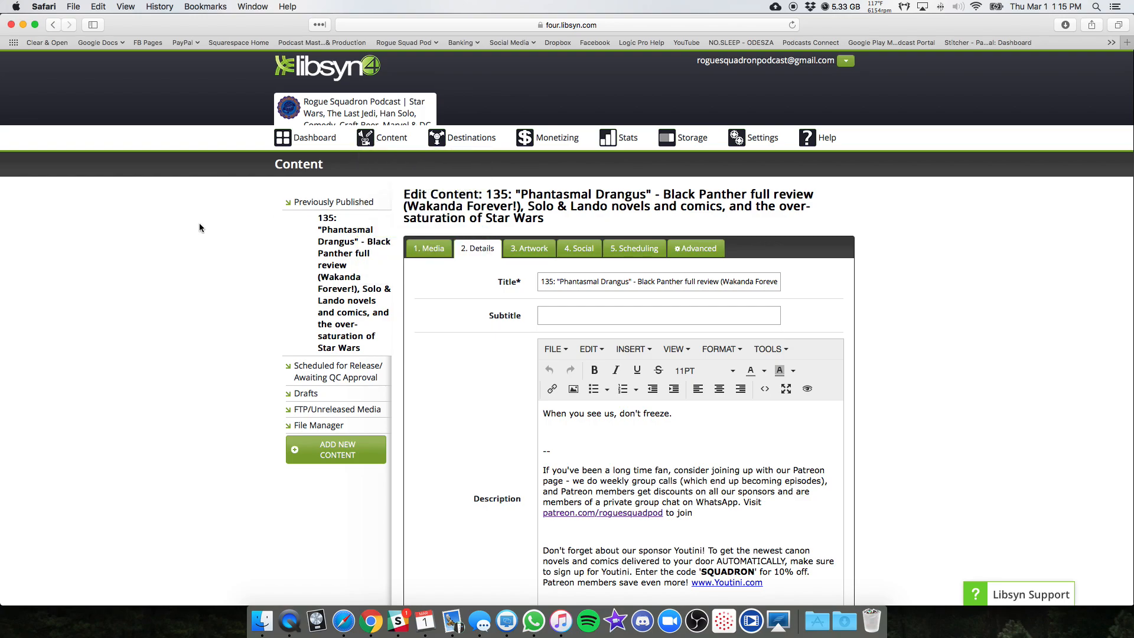
mouse_move(516, 119)
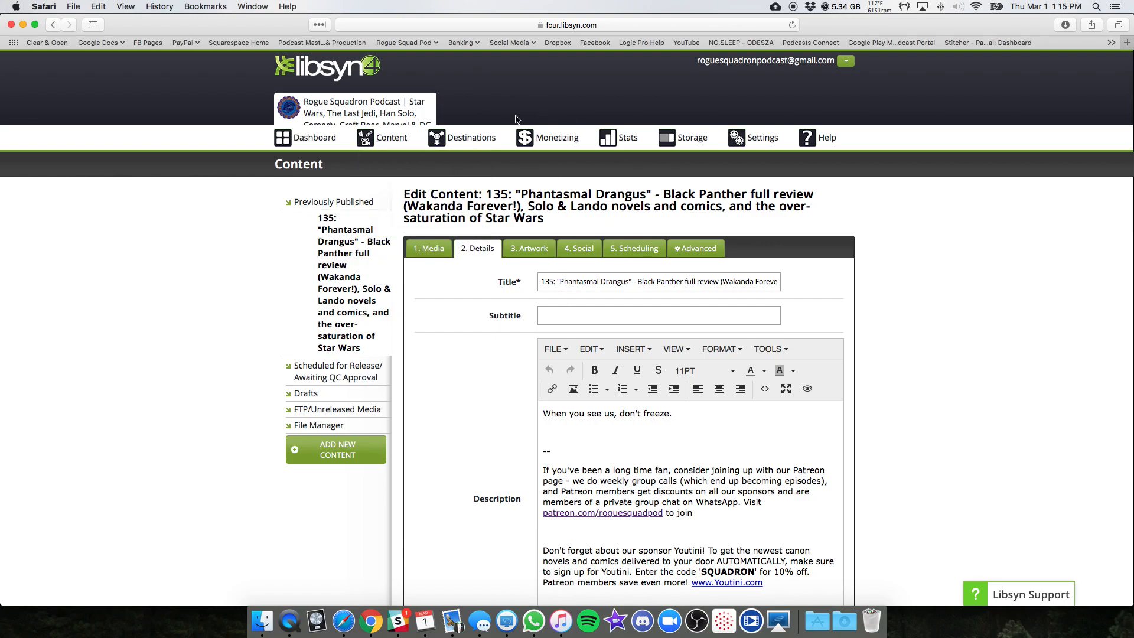
left_click(845, 61)
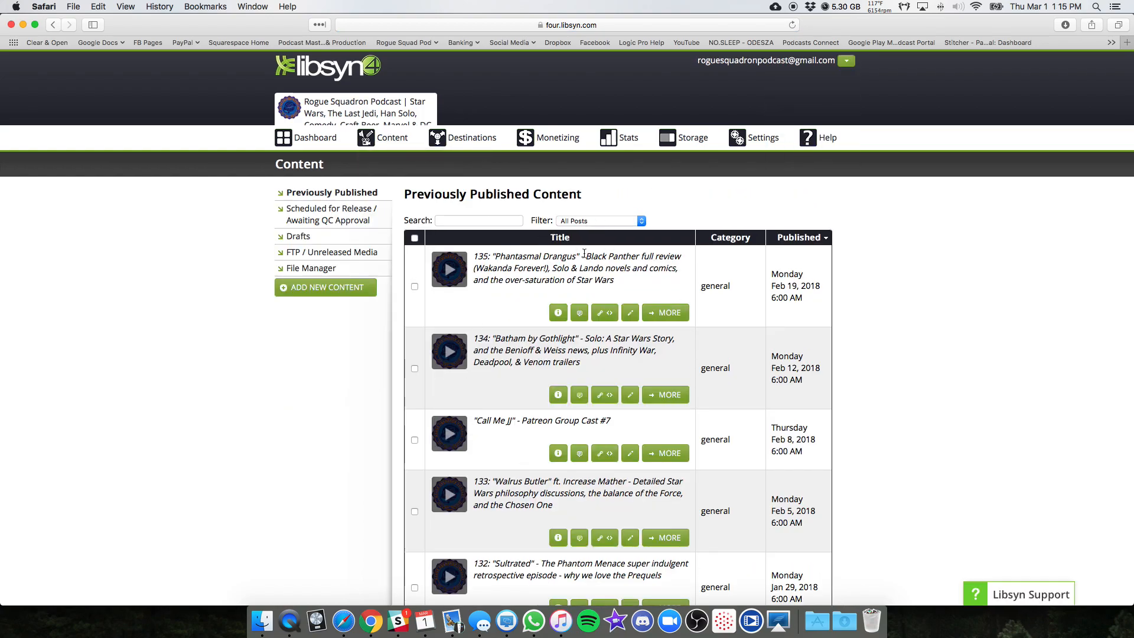
mouse_move(593, 278)
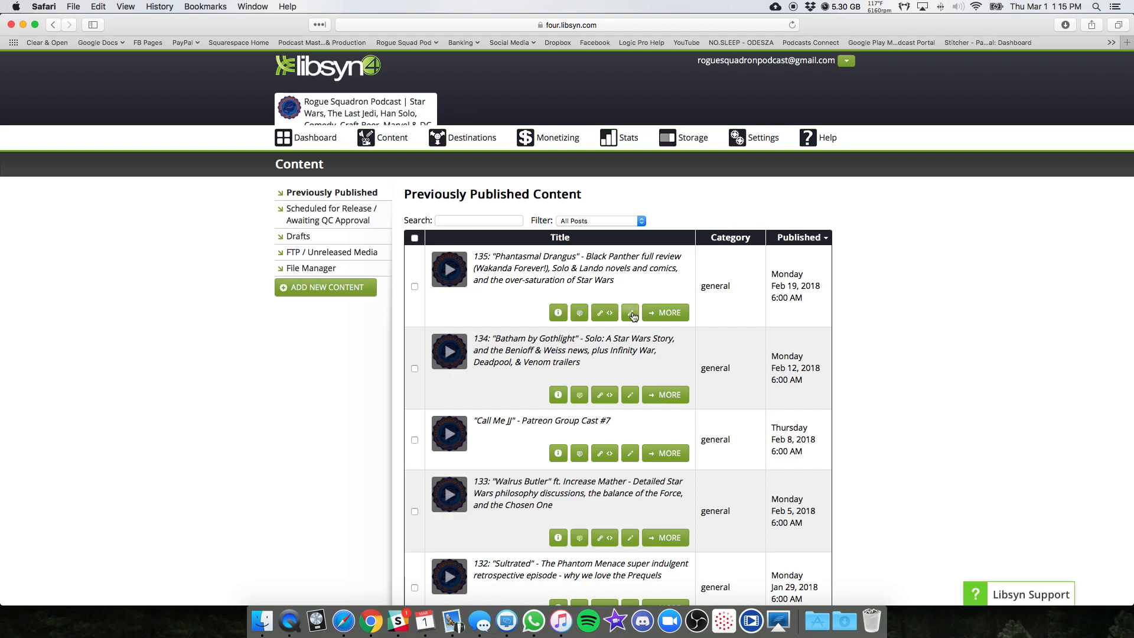
- Edit episode 135's Details, set Permalink Points to Custom URL and select the Custom Permalink Url field
left_click(629, 313)
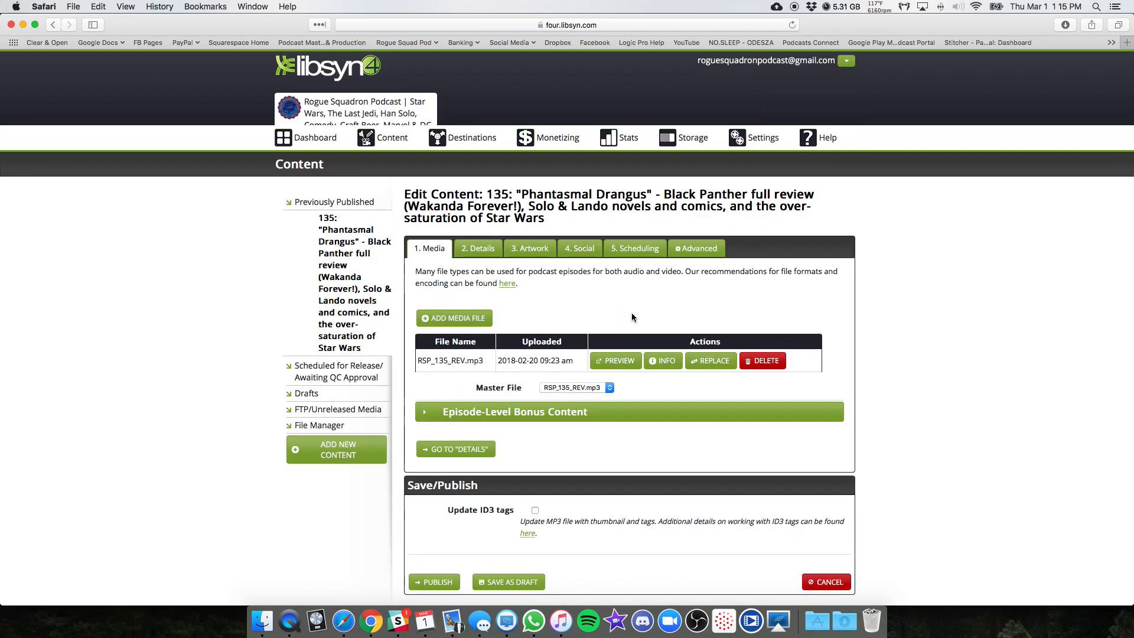
left_click(477, 248)
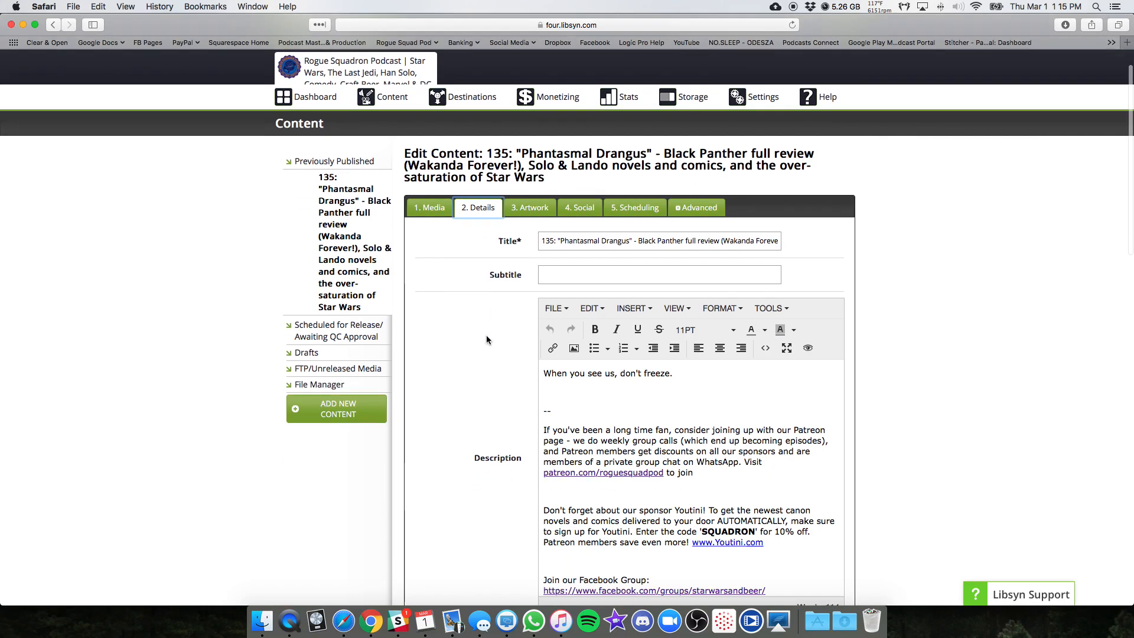
scroll("down", 3)
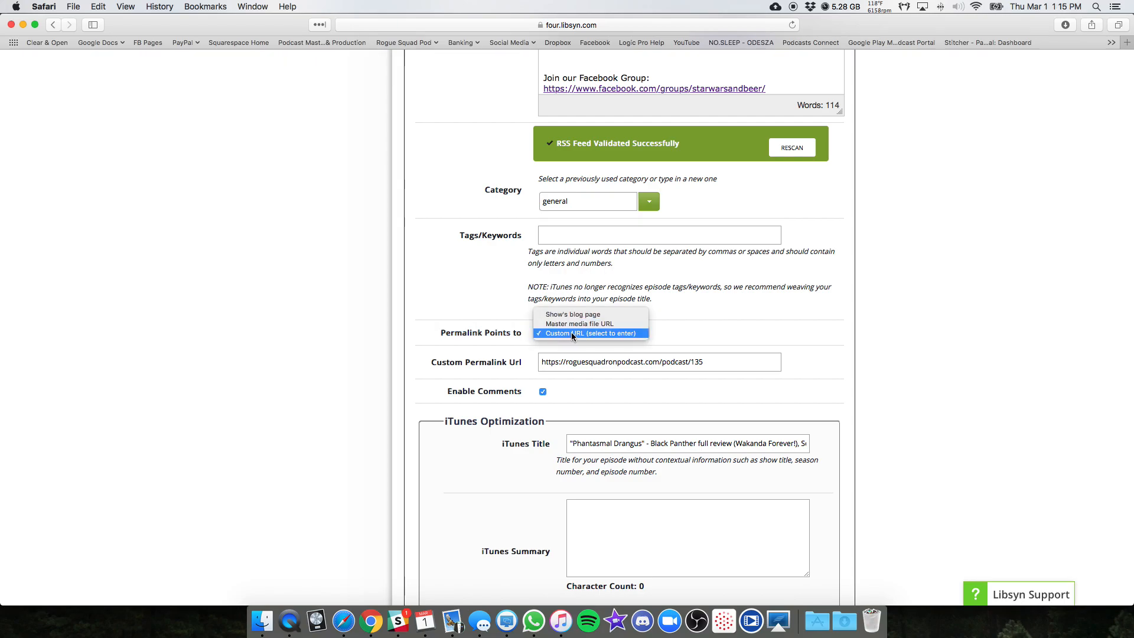
left_click(589, 333)
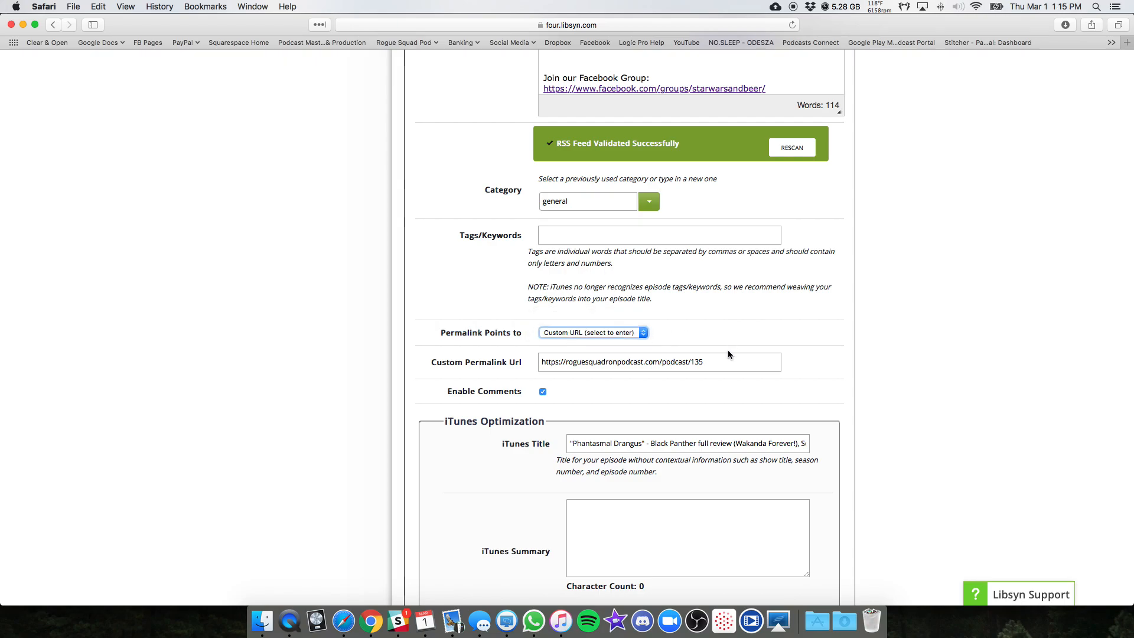
left_click(658, 361)
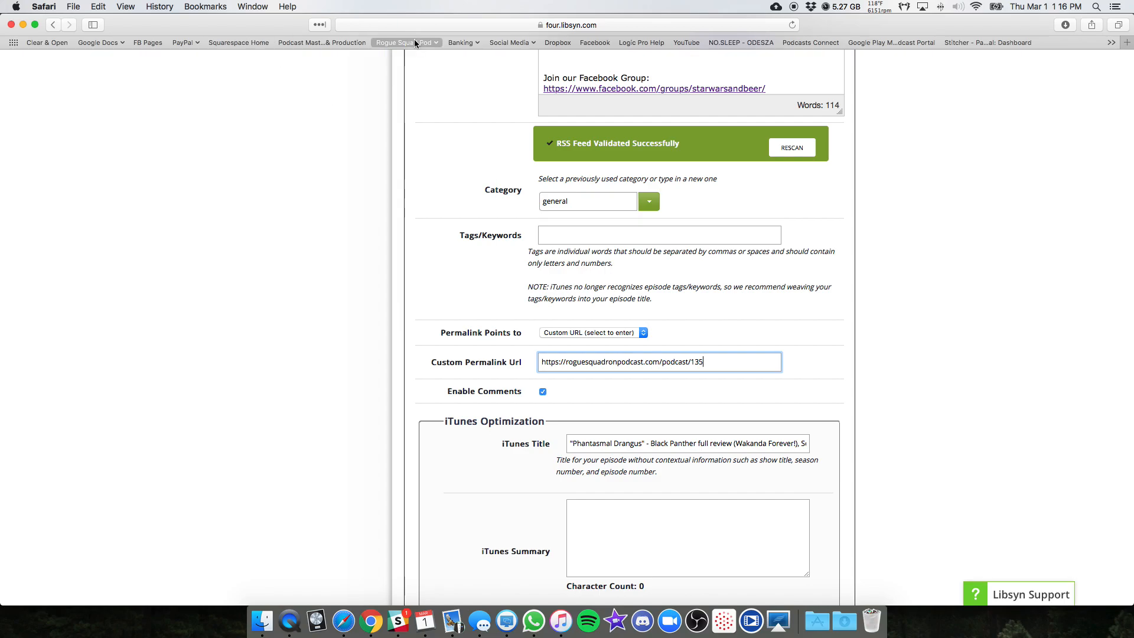
mouse_move(412, 90)
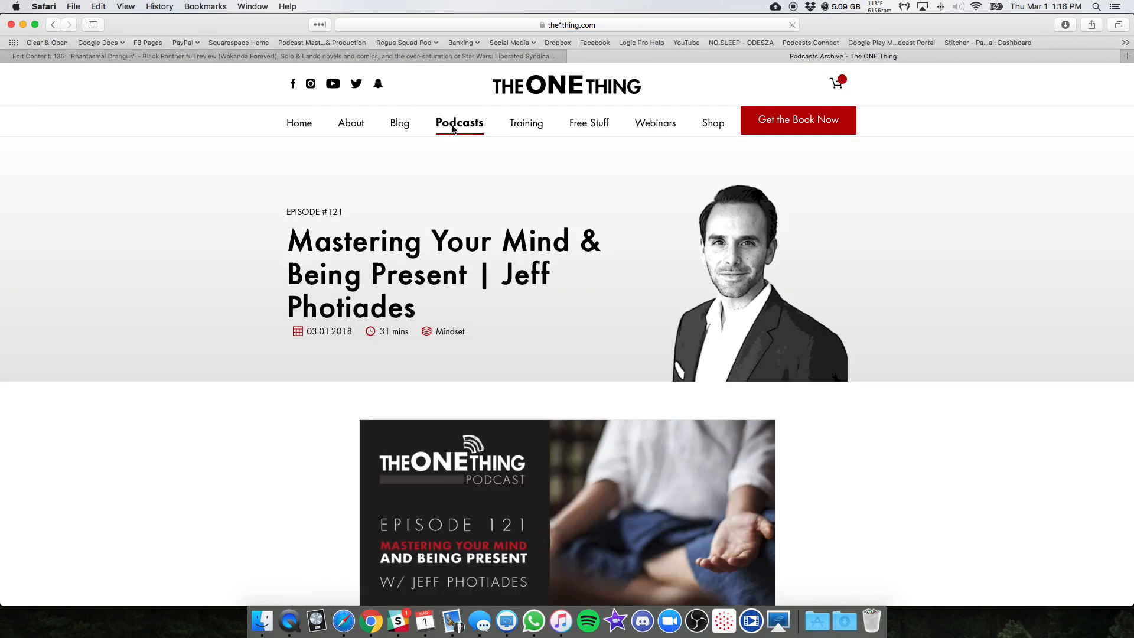
- Scroll The ONE Thing podcast list to Episode 121, then return to the Libsyn tab
scroll("down", 3)
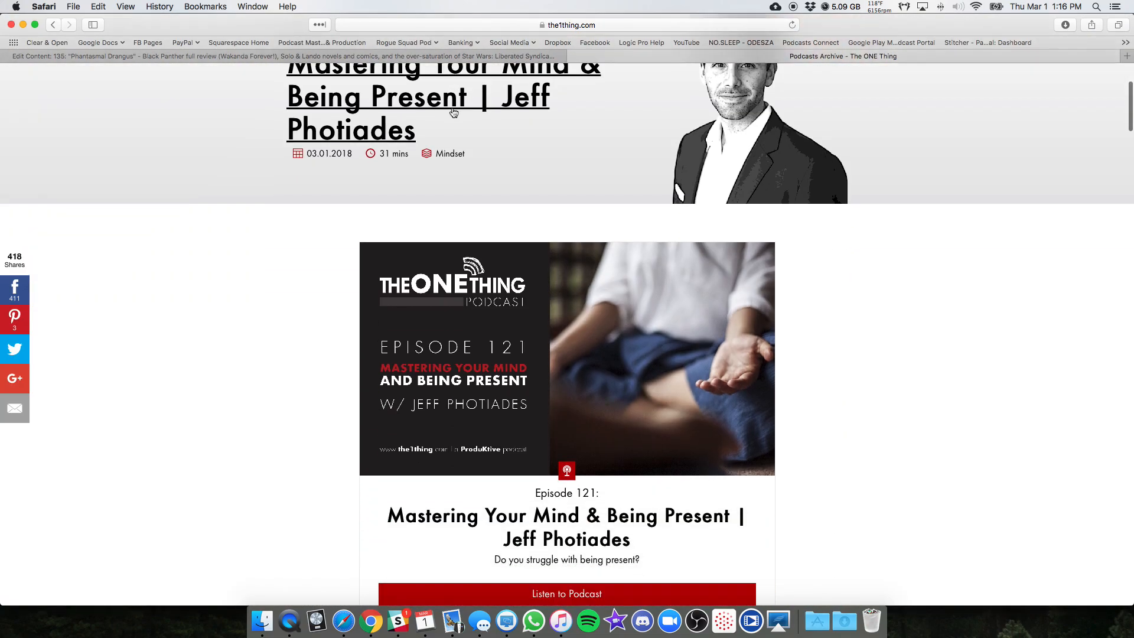
scroll("down", 3)
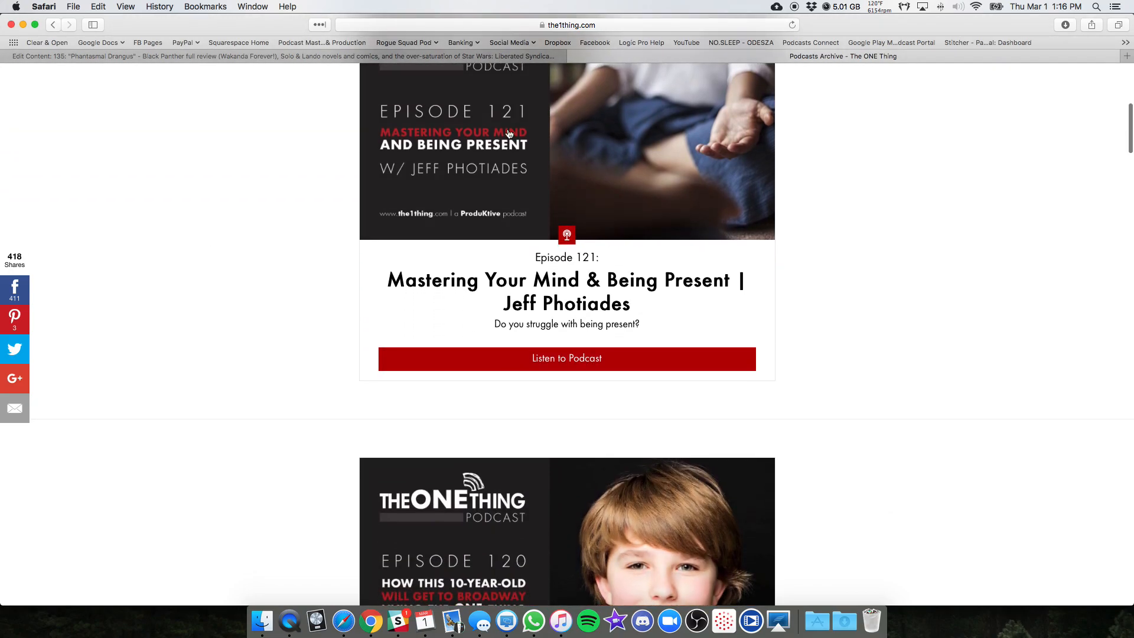
mouse_move(572, 289)
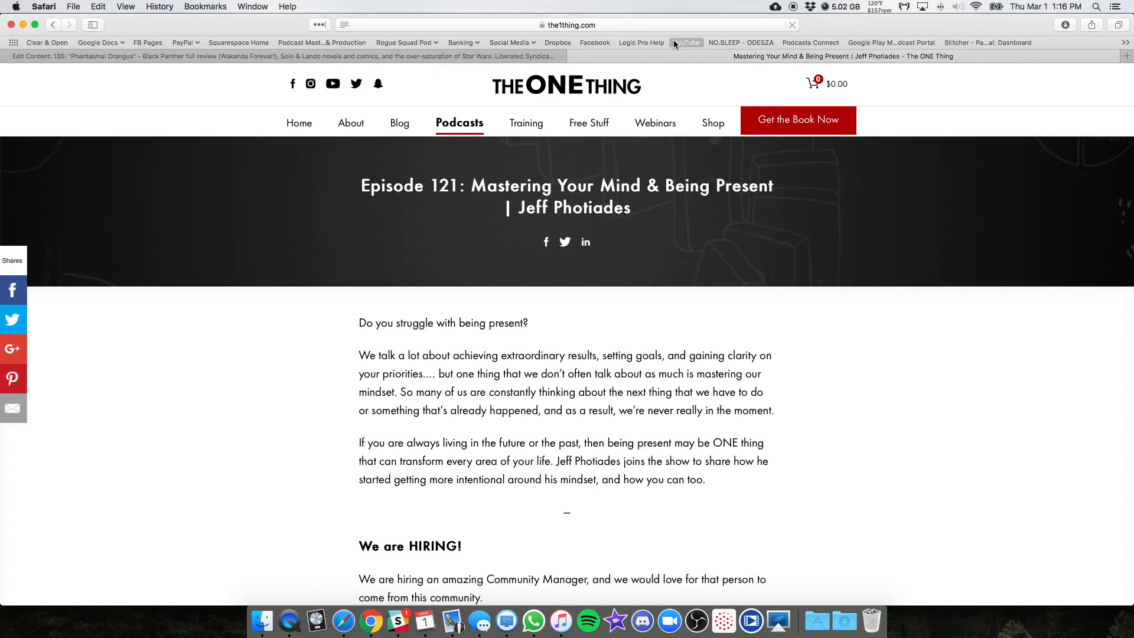
left_click(568, 25)
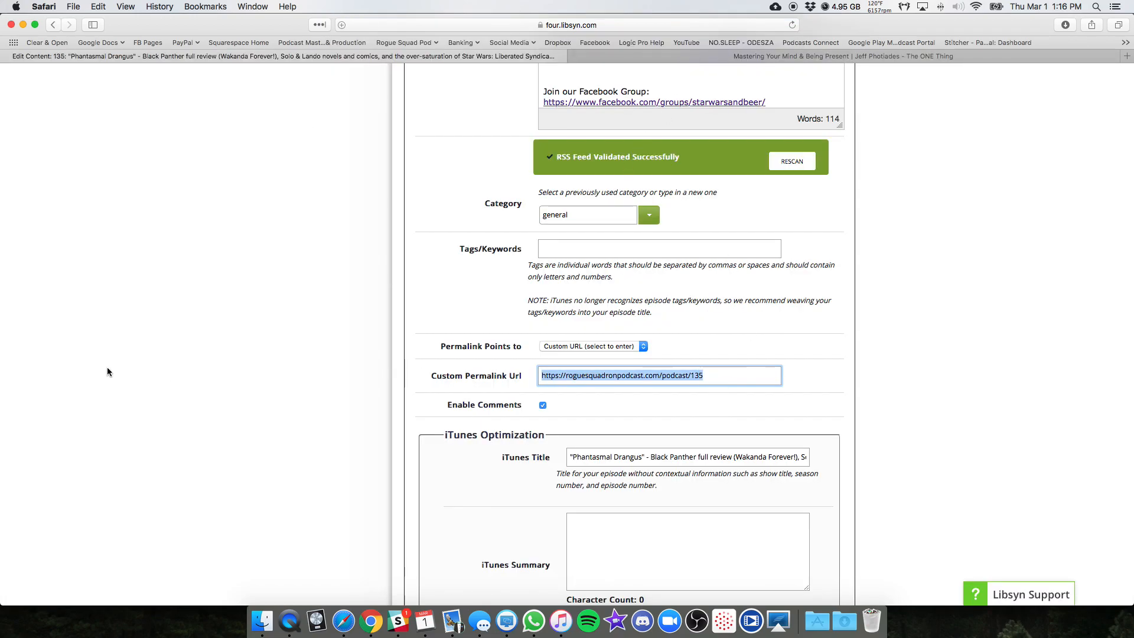
scroll("down", 3)
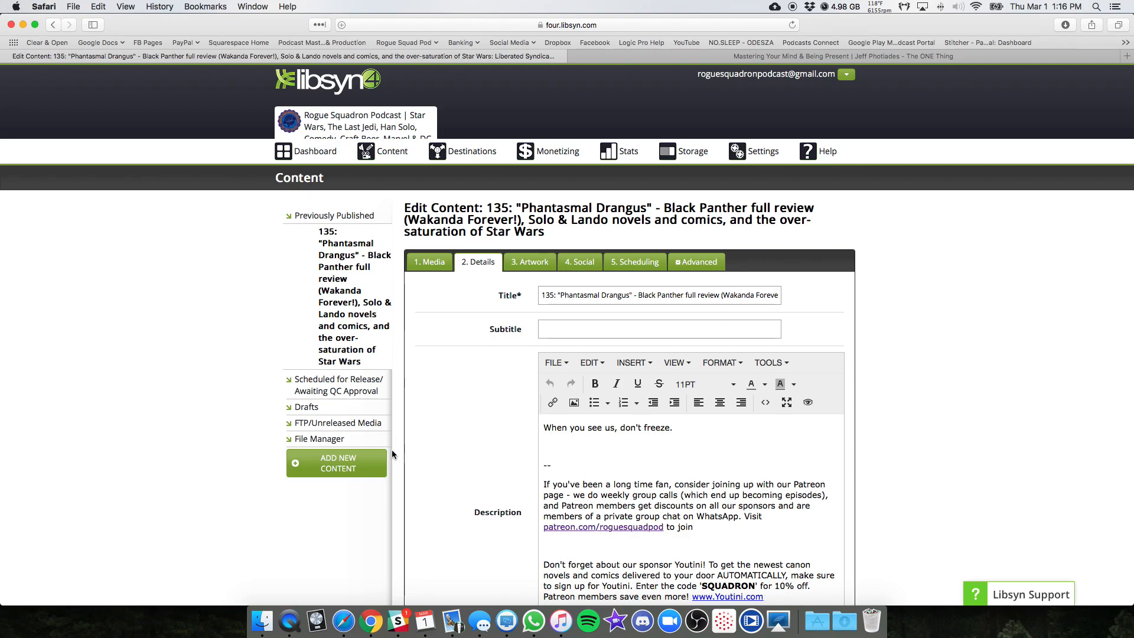
mouse_move(457, 361)
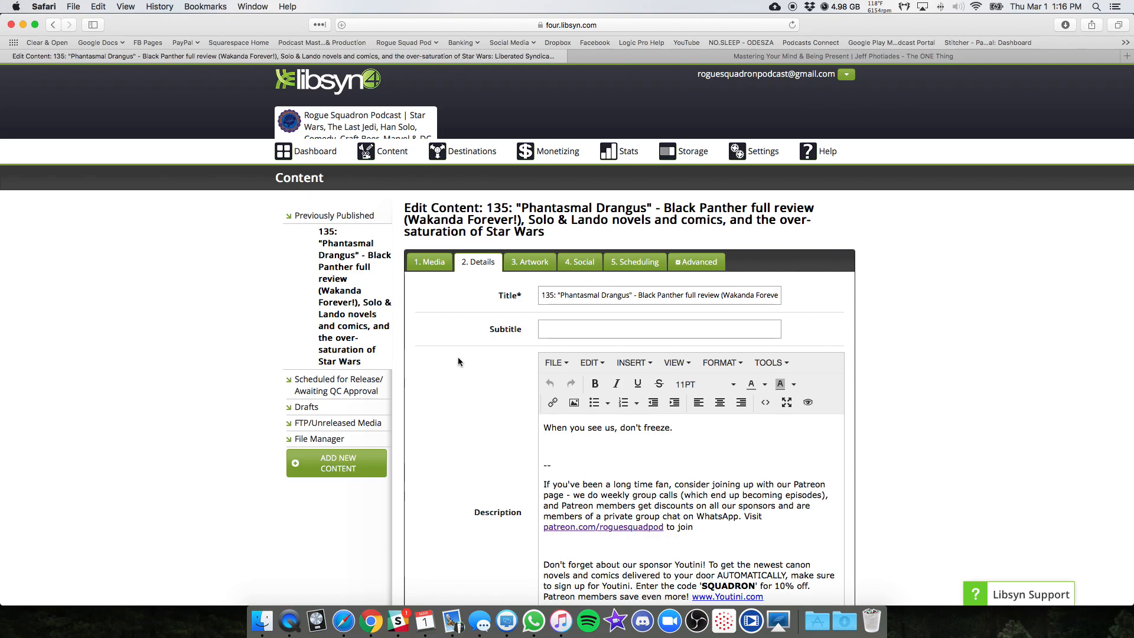
mouse_move(473, 379)
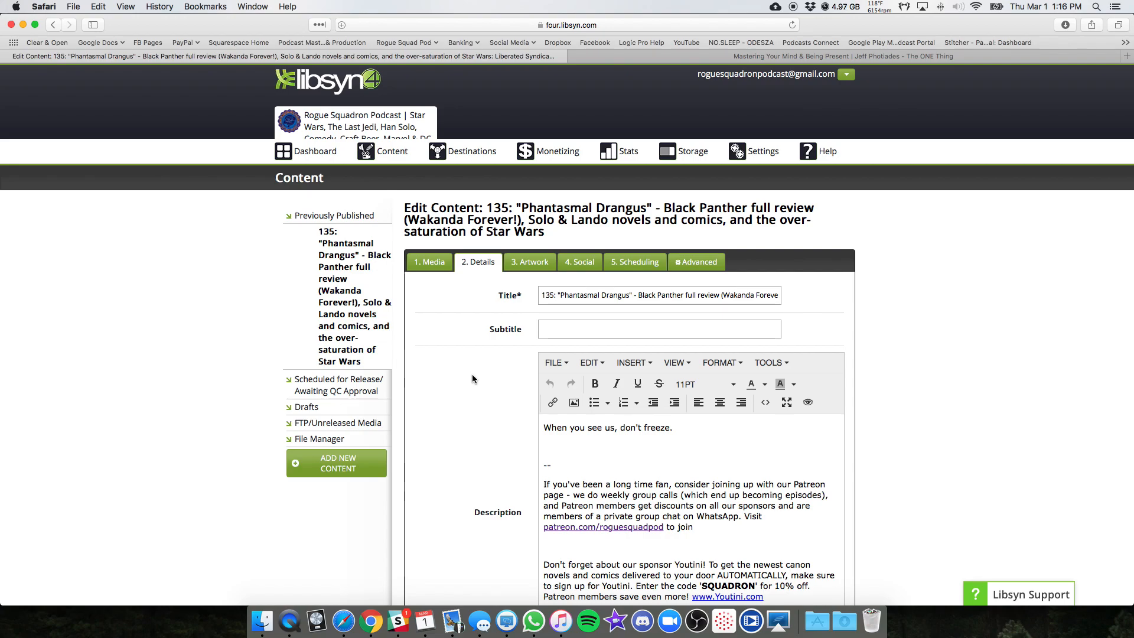
mouse_move(664, 170)
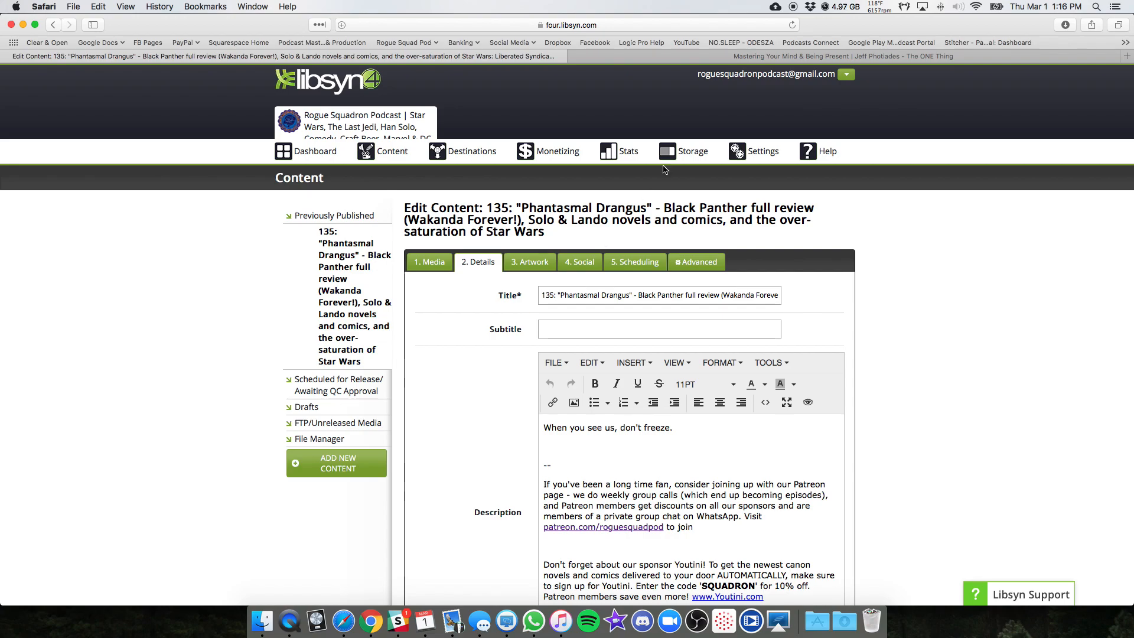